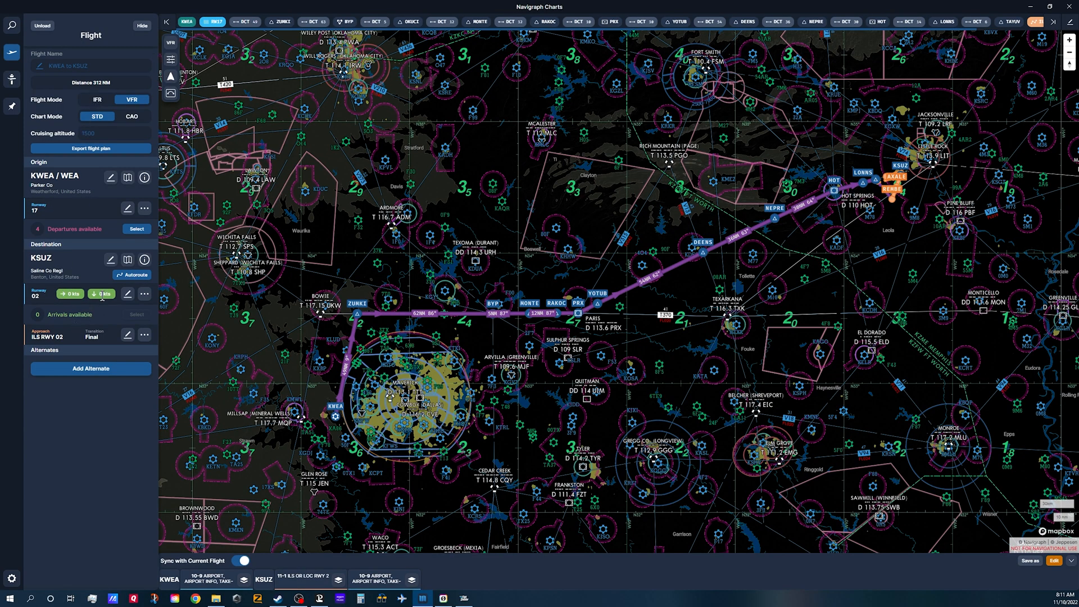
mouse_move(246, 478)
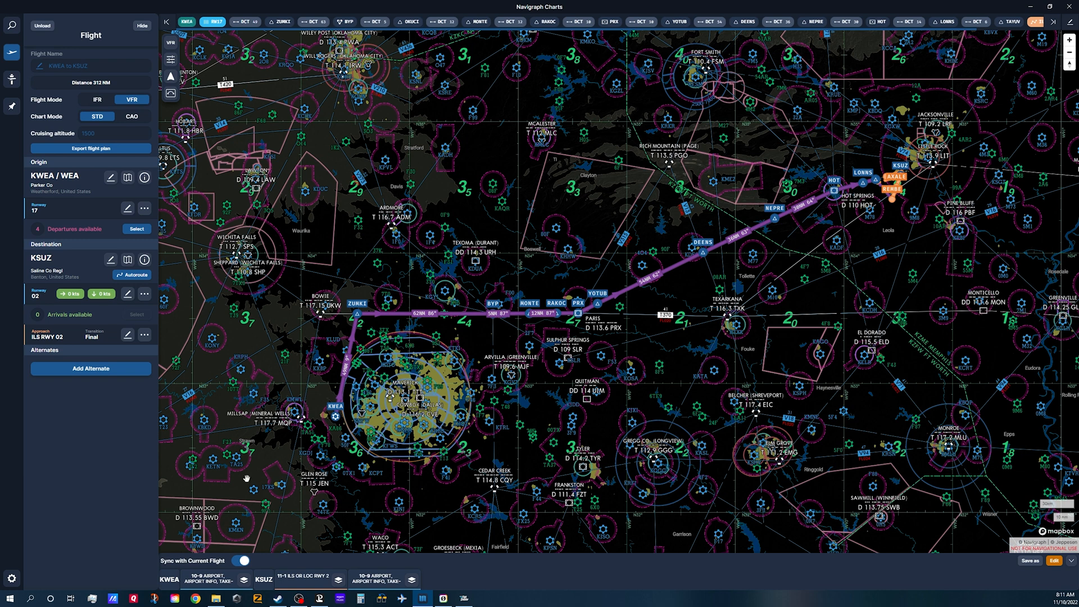
mouse_move(337, 415)
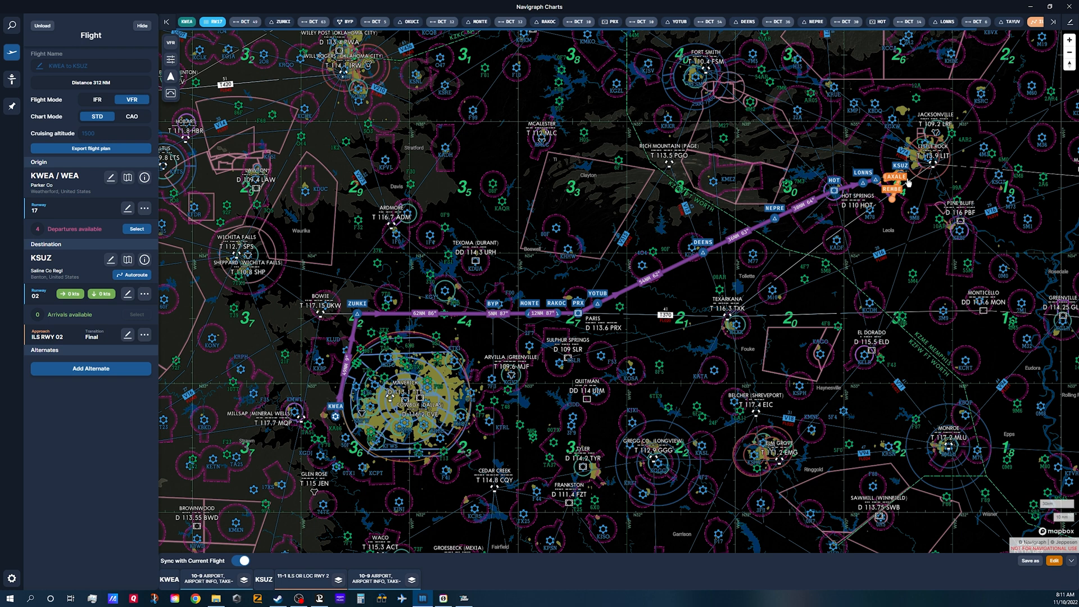
mouse_move(466, 228)
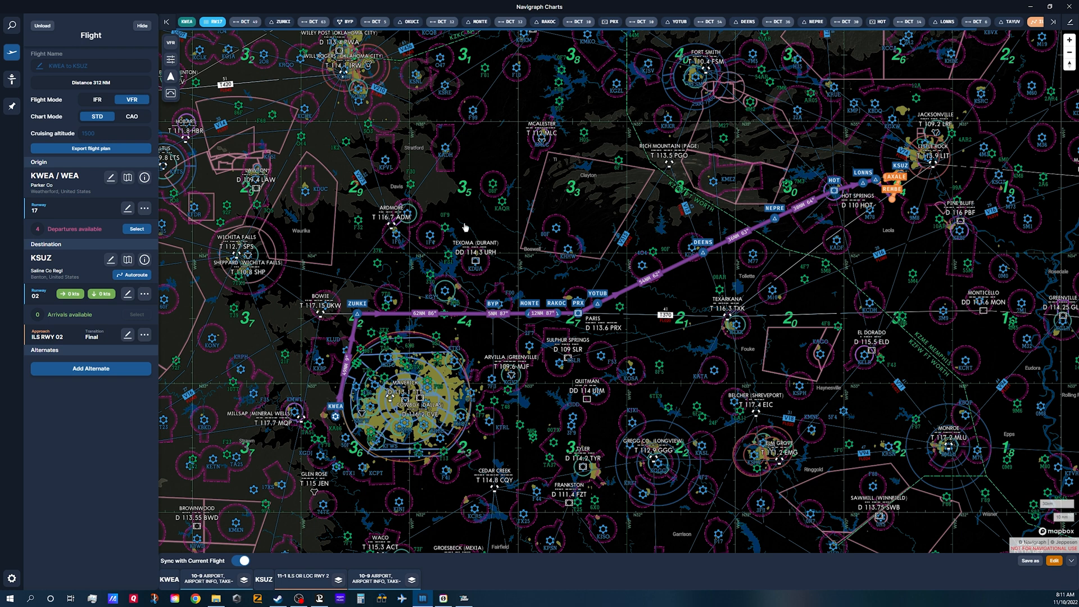
mouse_move(635, 40)
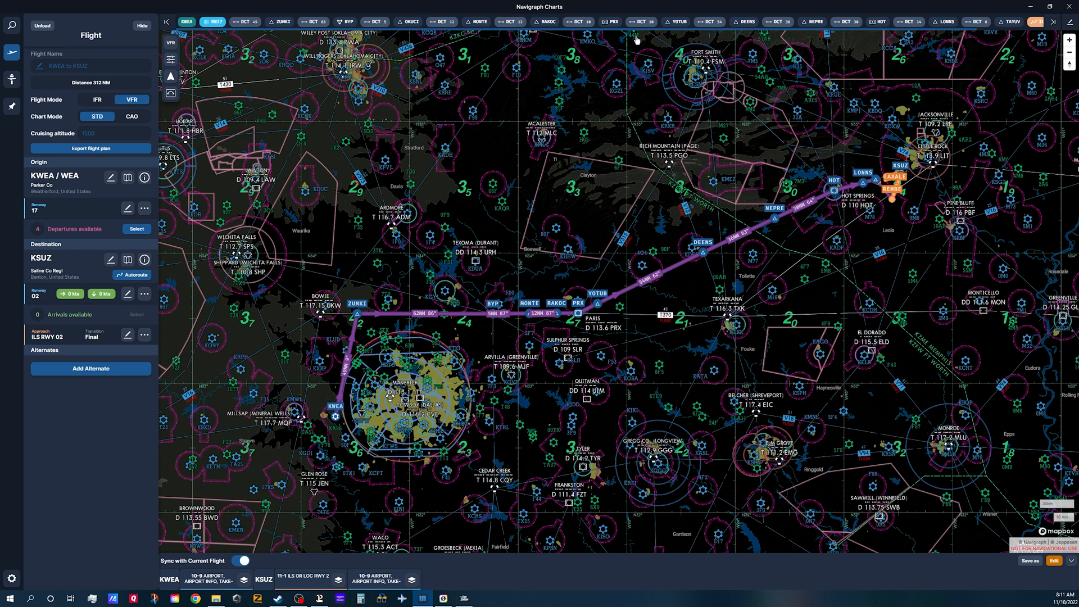
mouse_move(853, 29)
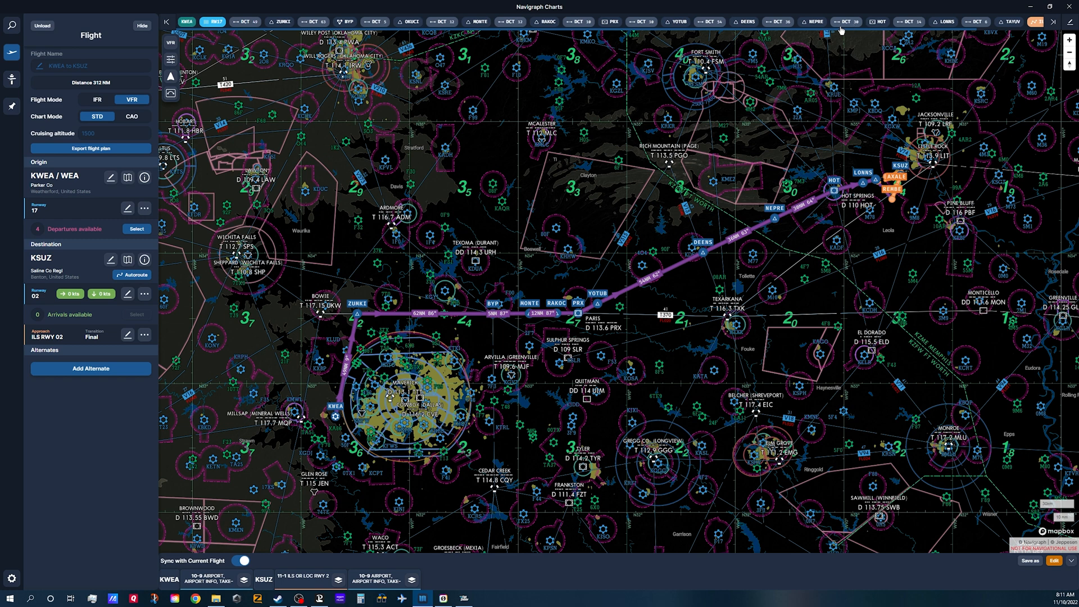
mouse_move(36, 251)
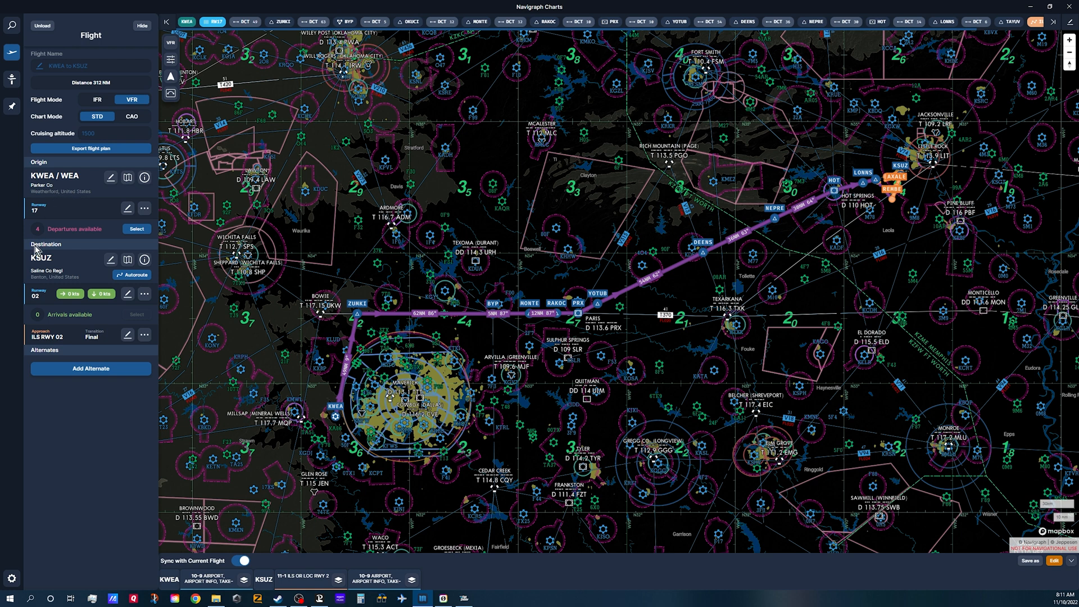
mouse_move(57, 265)
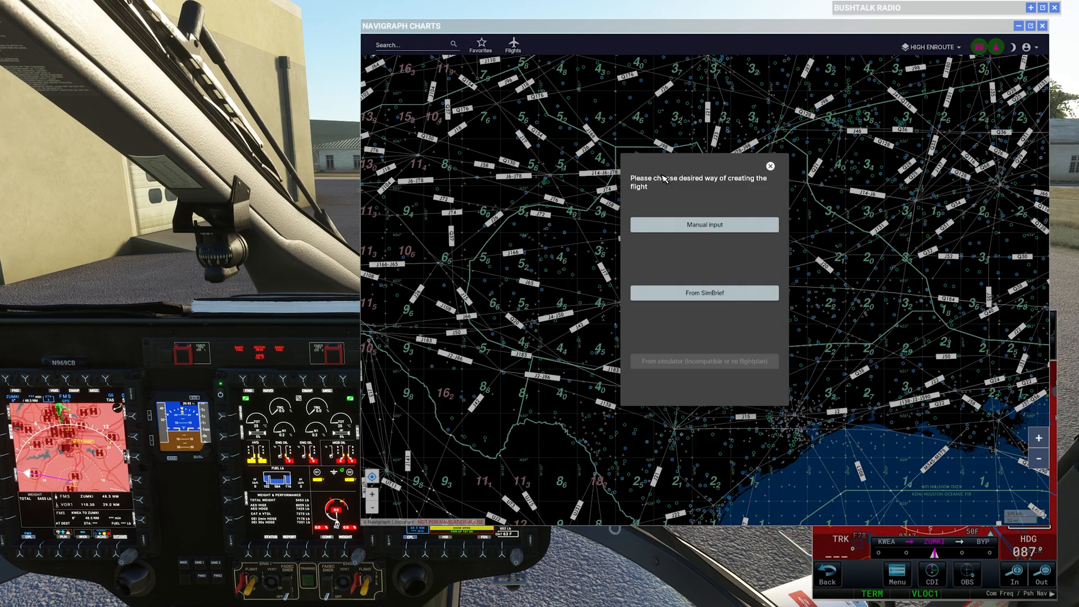
- Enter a manual flight with origin KWEA and destination KSUZ picked from suggestions
left_click(703, 225)
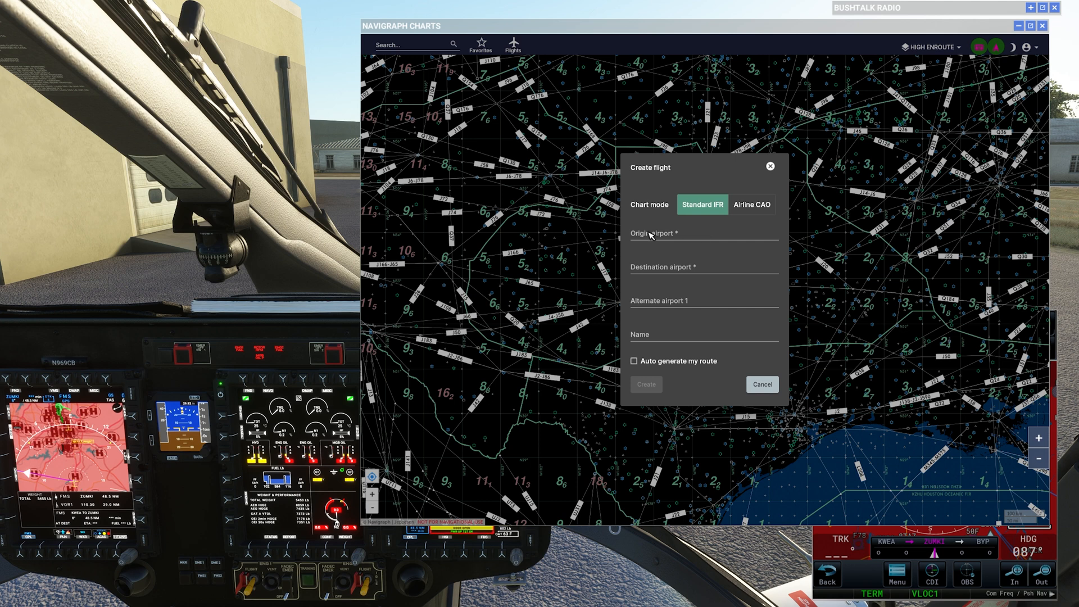
left_click(702, 233)
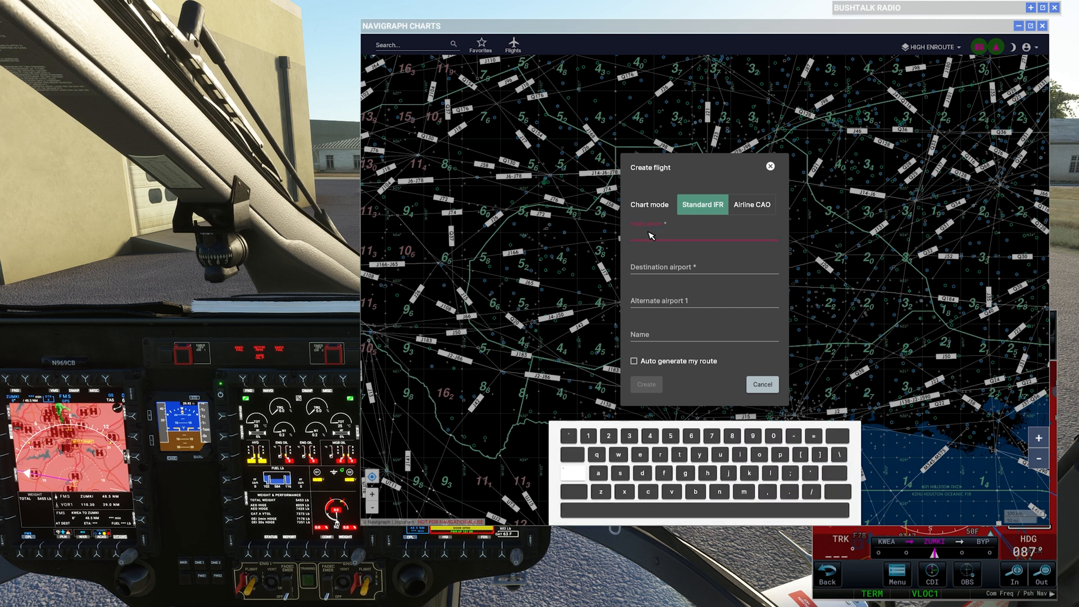
type("kwea")
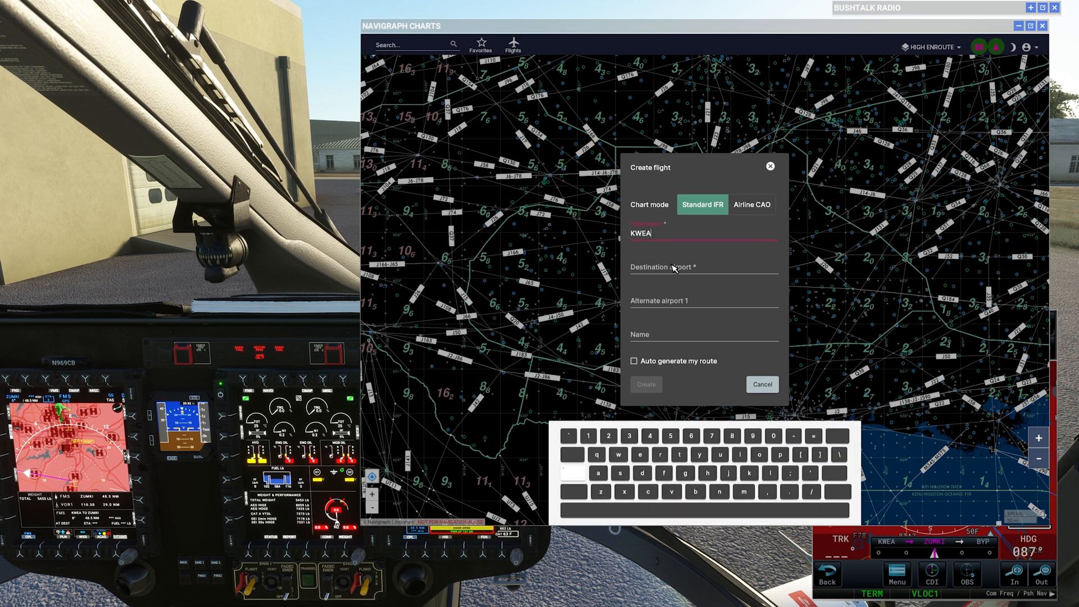
type("k")
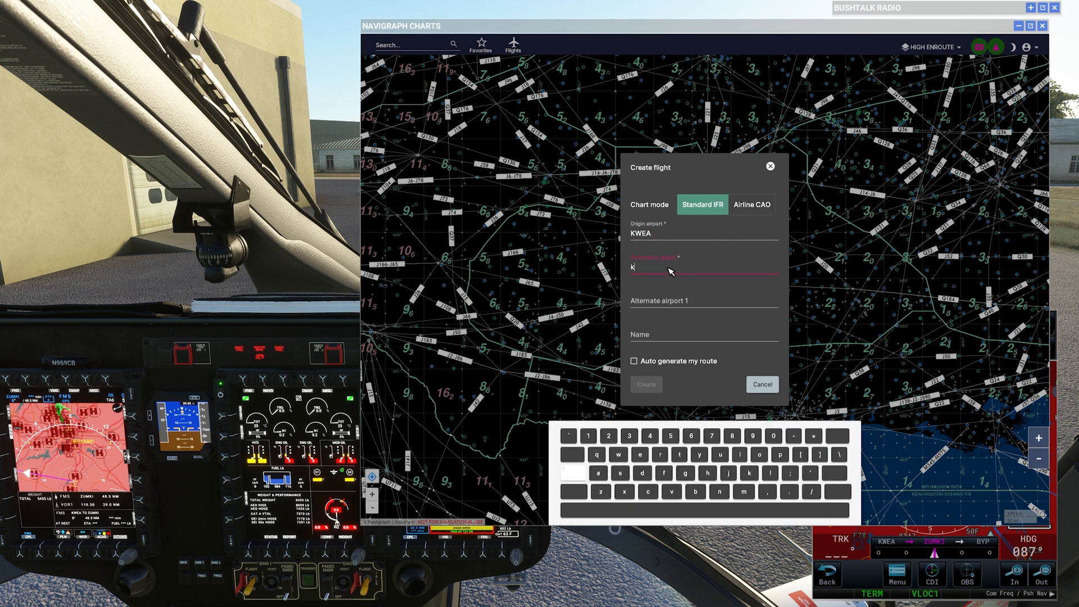
type("suz")
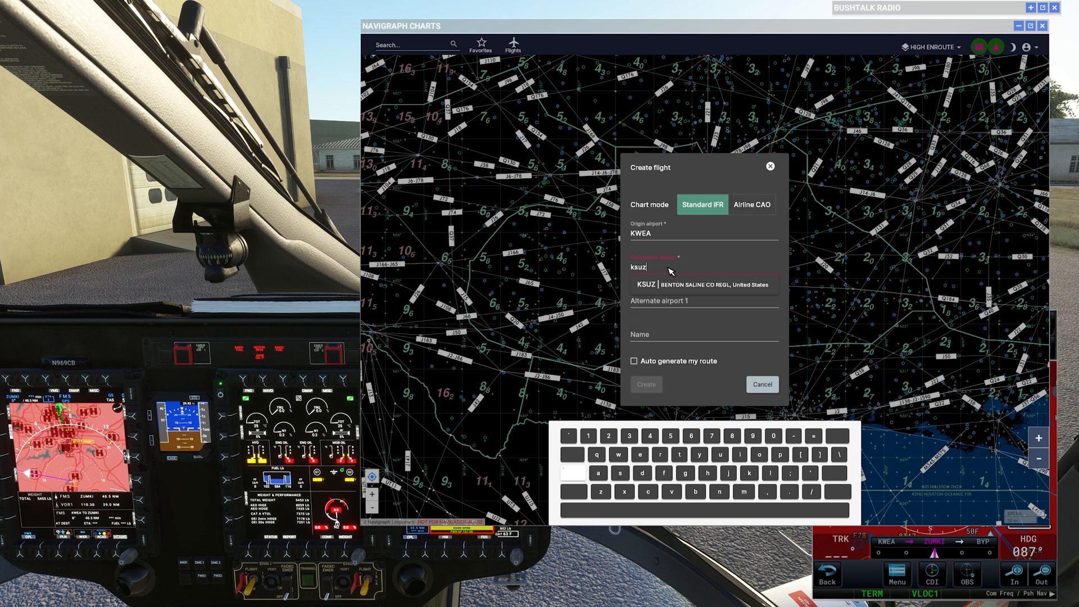
left_click(701, 285)
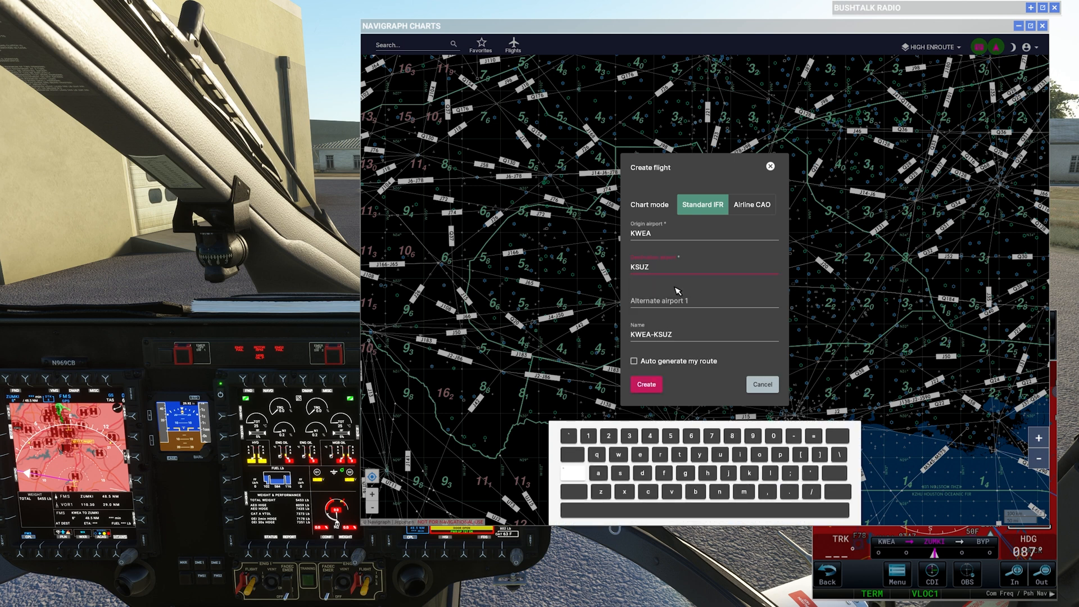
mouse_move(791, 389)
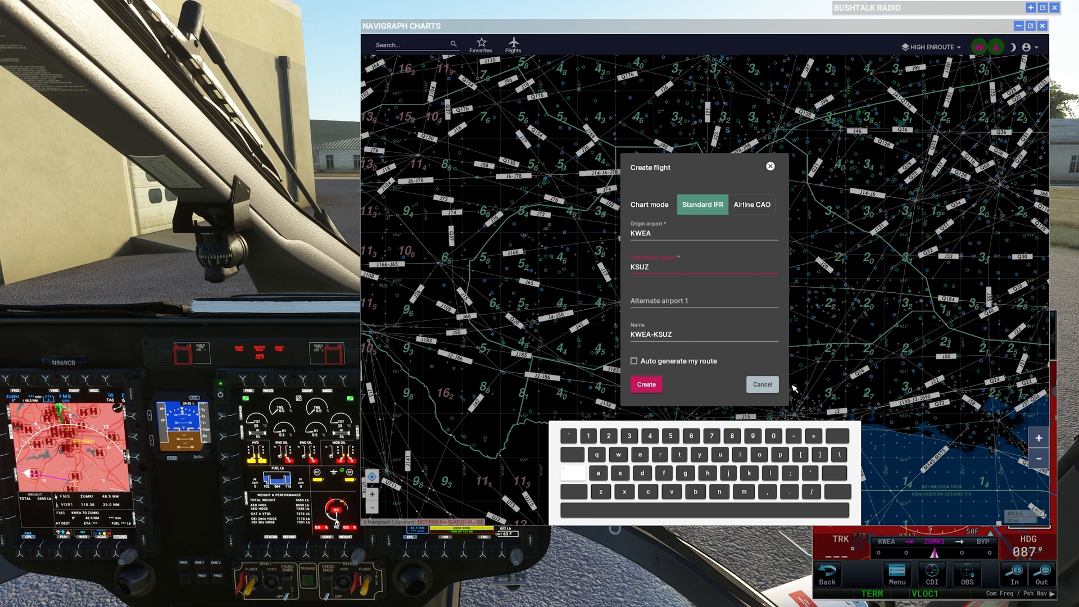
mouse_move(646, 384)
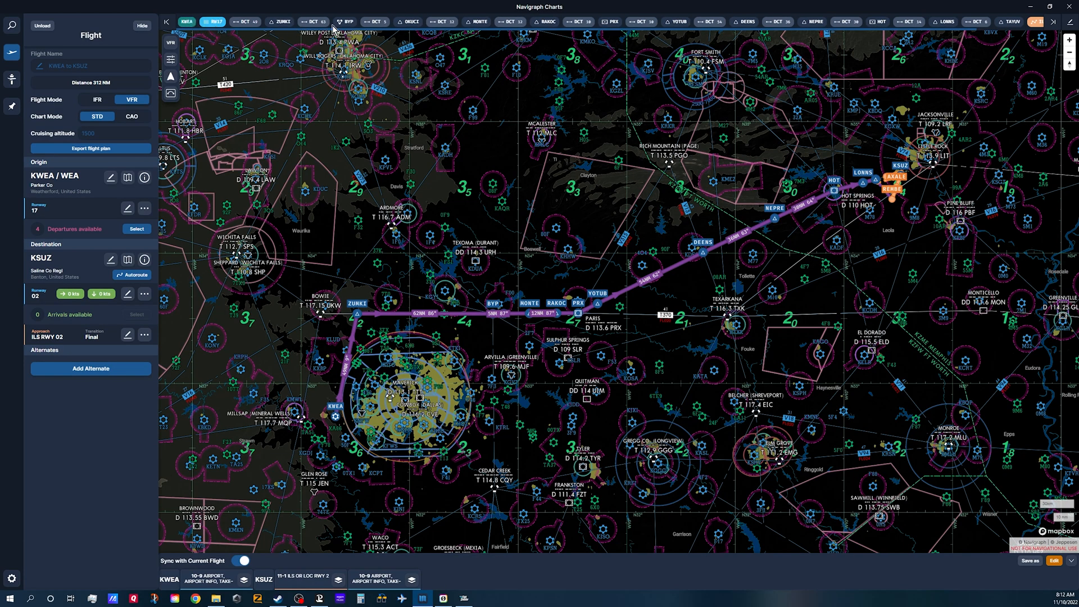
mouse_move(988, 28)
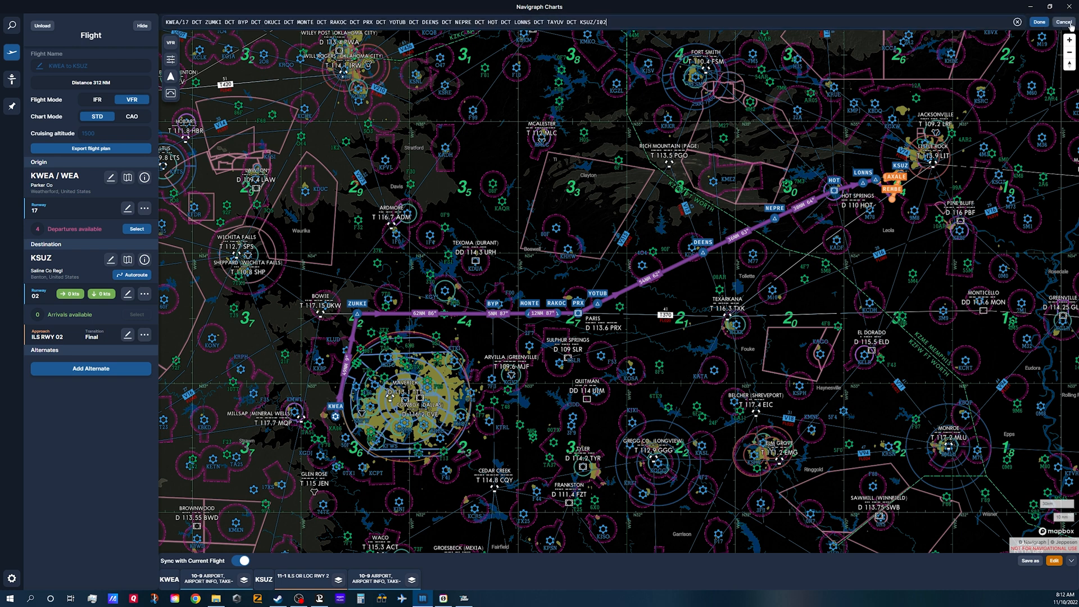
mouse_move(466, 65)
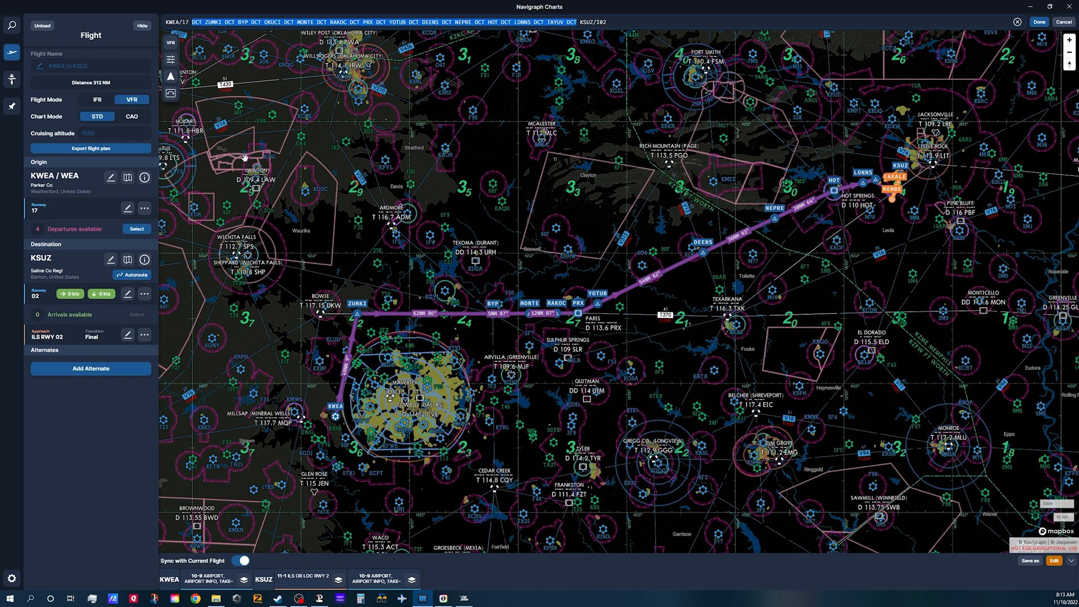
mouse_move(481, 219)
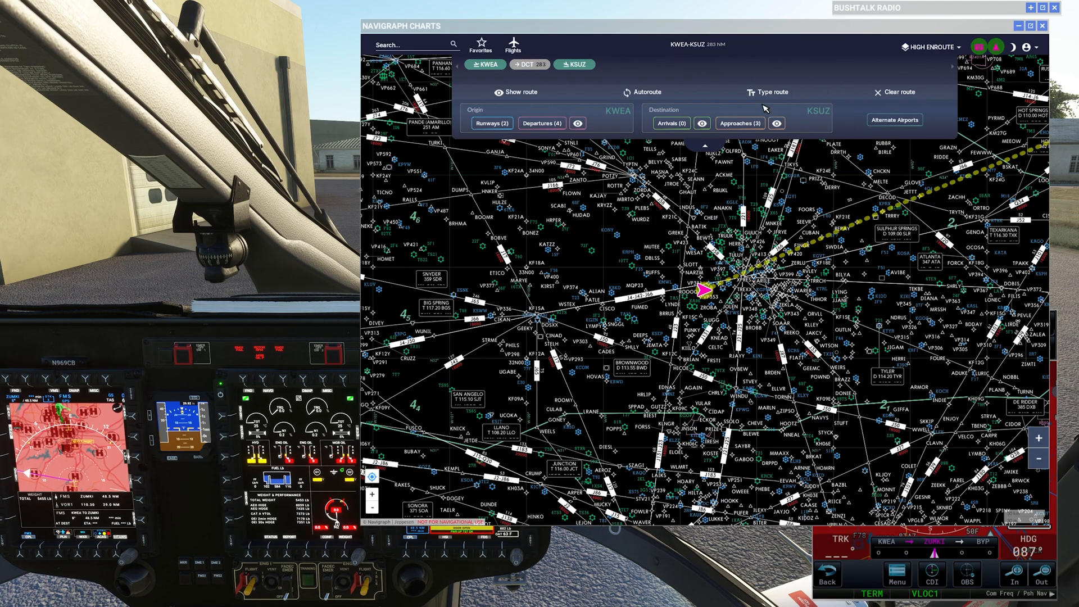
- Save the pasted KWEA-KSUZ waypoint route, now 312 NM, and collapse the charts panel
left_click(769, 92)
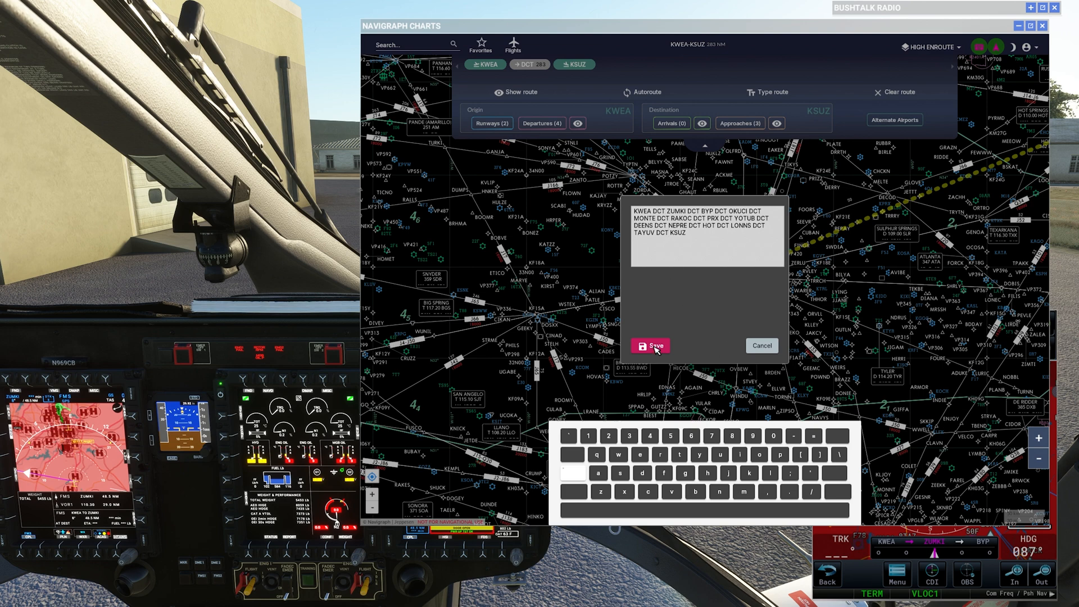
left_click(650, 346)
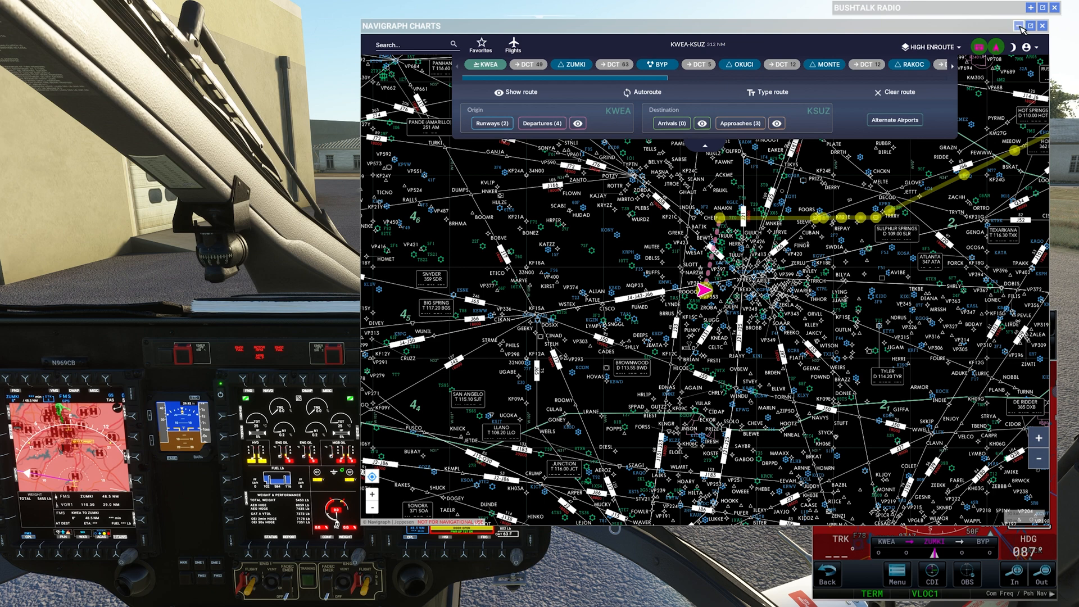
left_click(1025, 26)
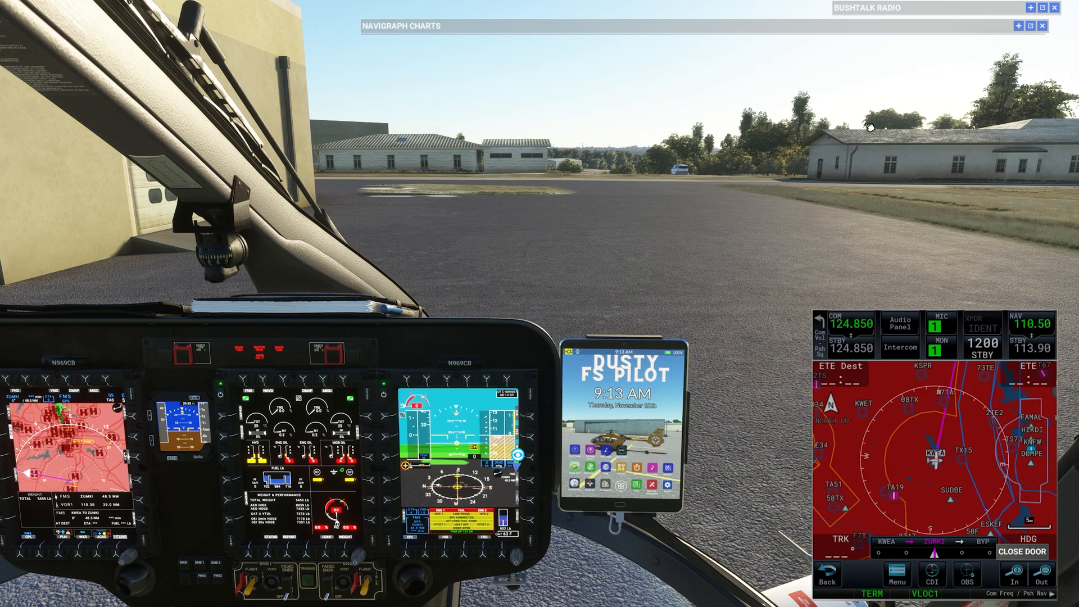